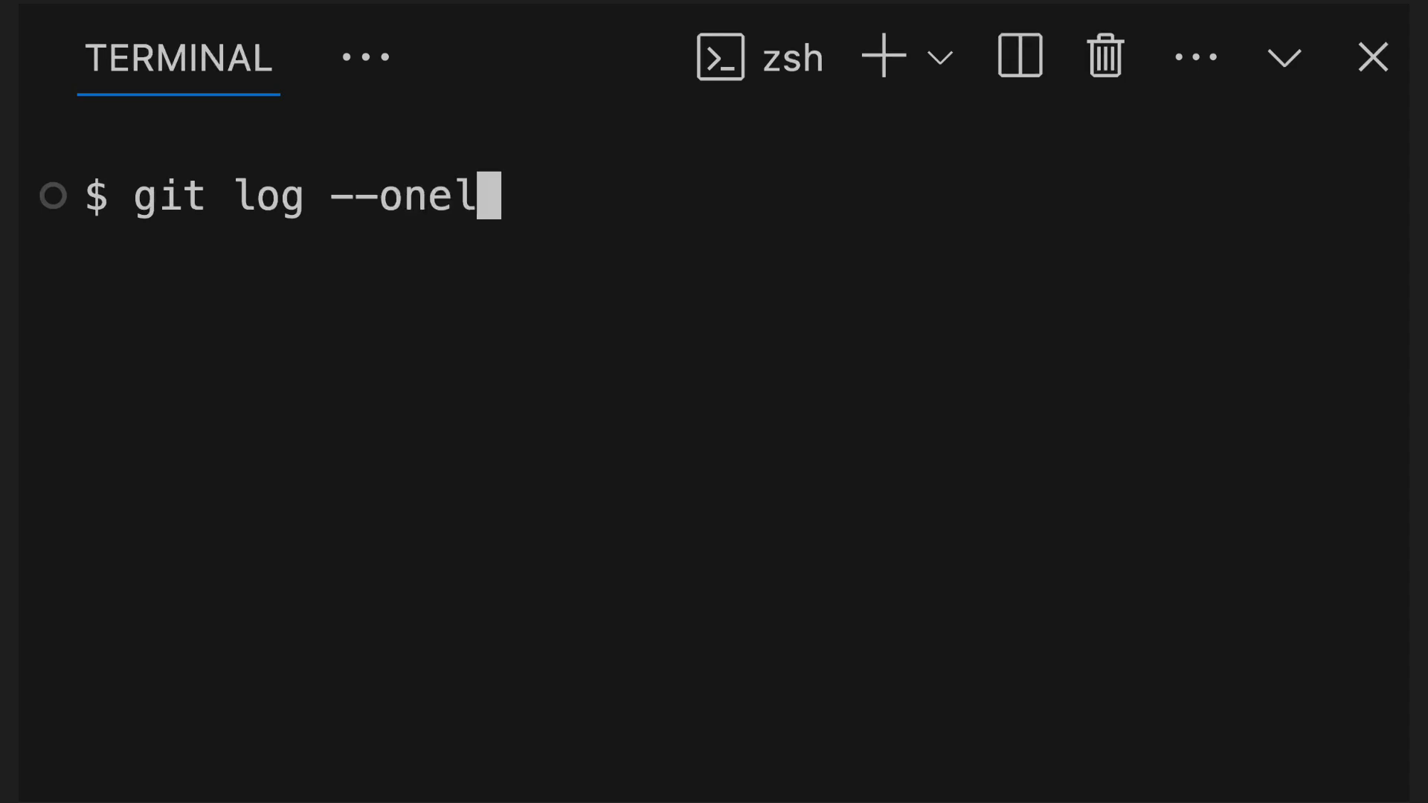
Step: Run git log --oneline --branches --not --remotes to confirm only Test commit is unpushed
type("ine --branches --not --remotes")
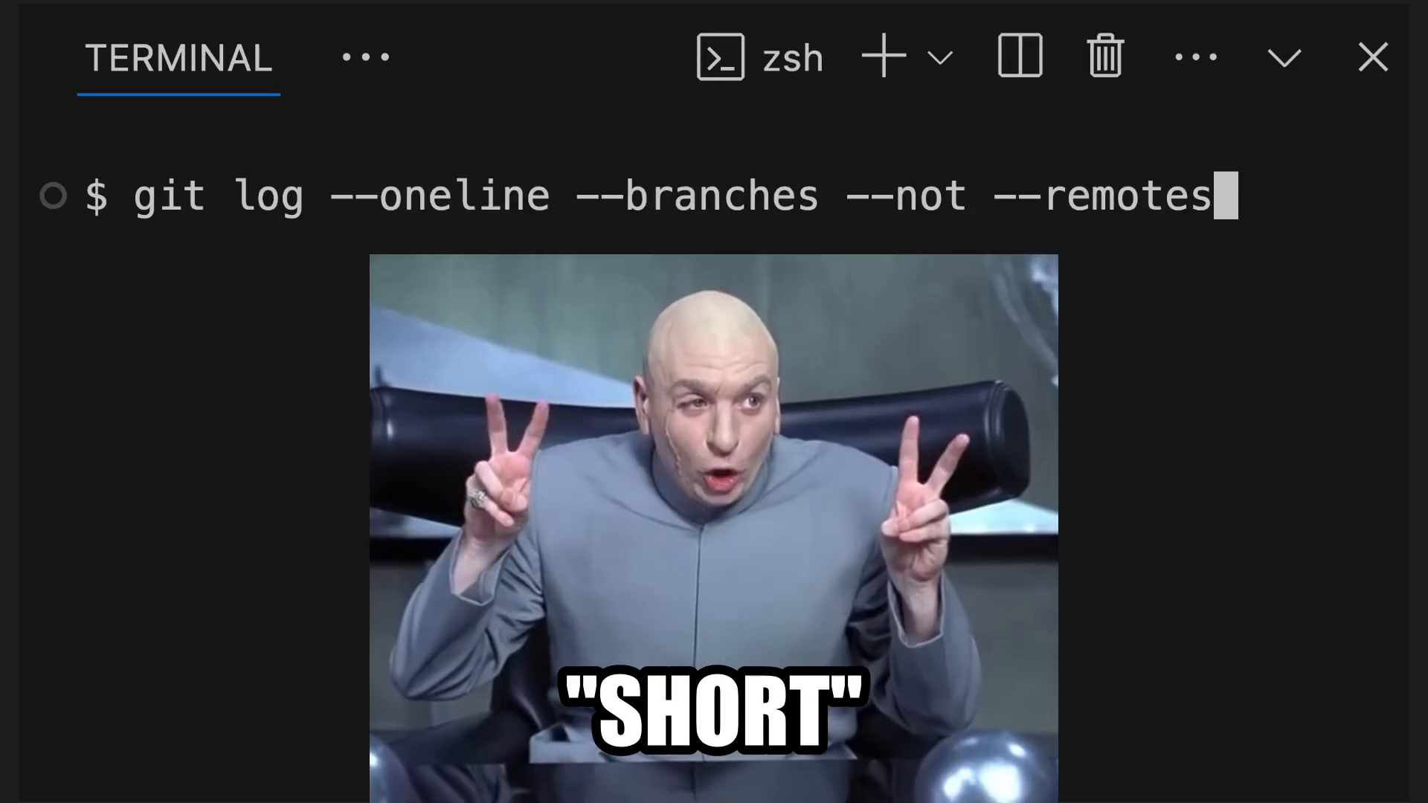
key("Return")
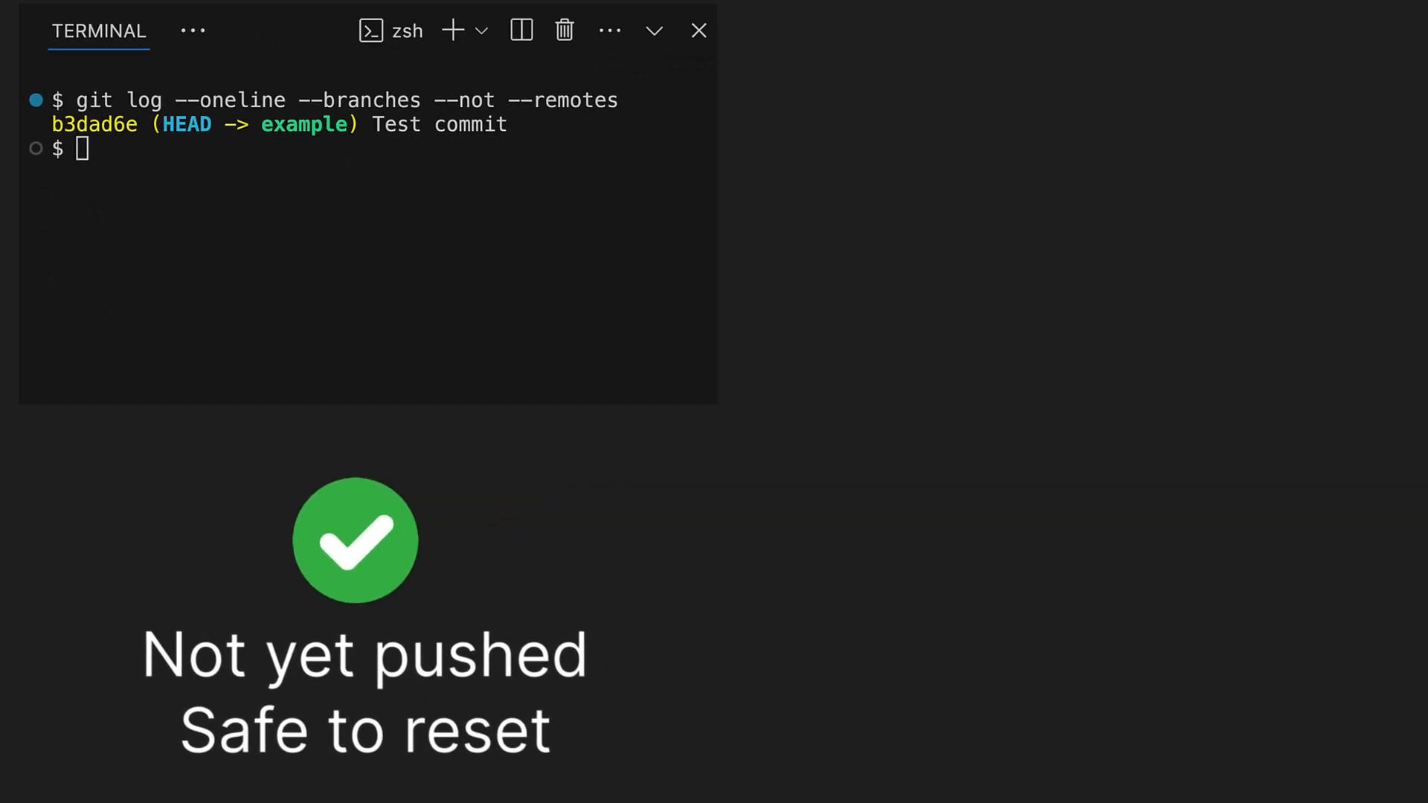
left_click(520, 30)
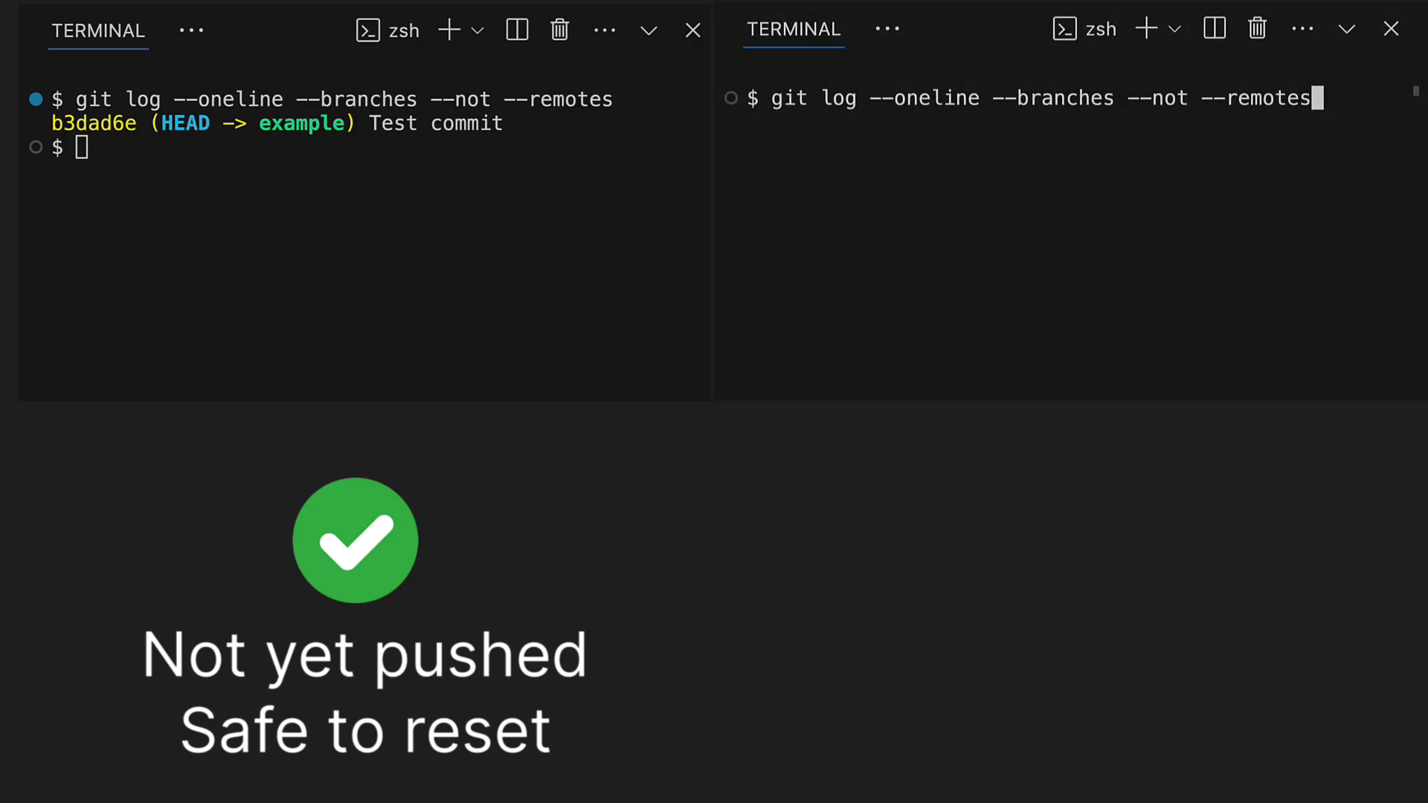
key("Return")
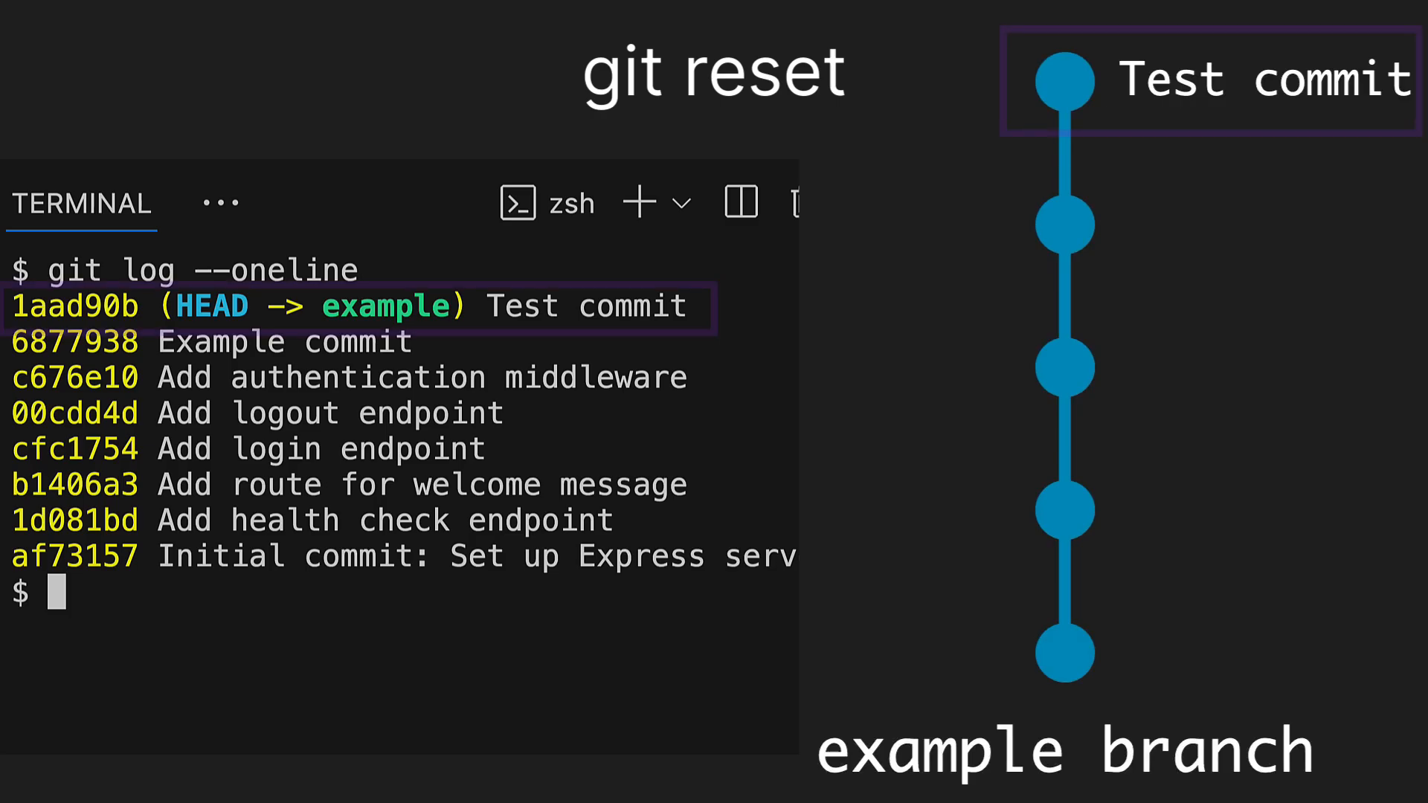
Step: Reset HEAD~1 to undo Test commit, then discard its index.js changes with git checkout
type("git reset HEAD~1")
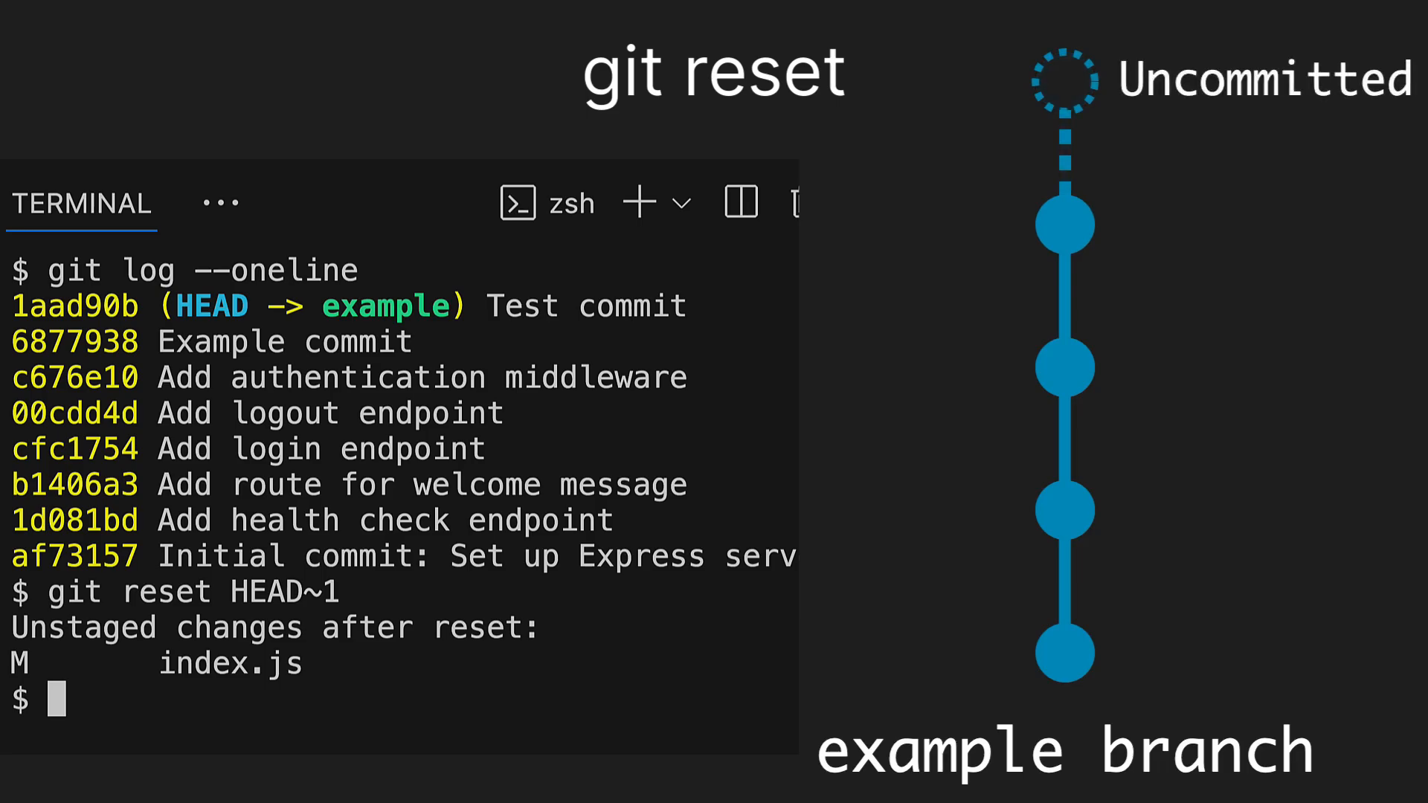
type("git status")
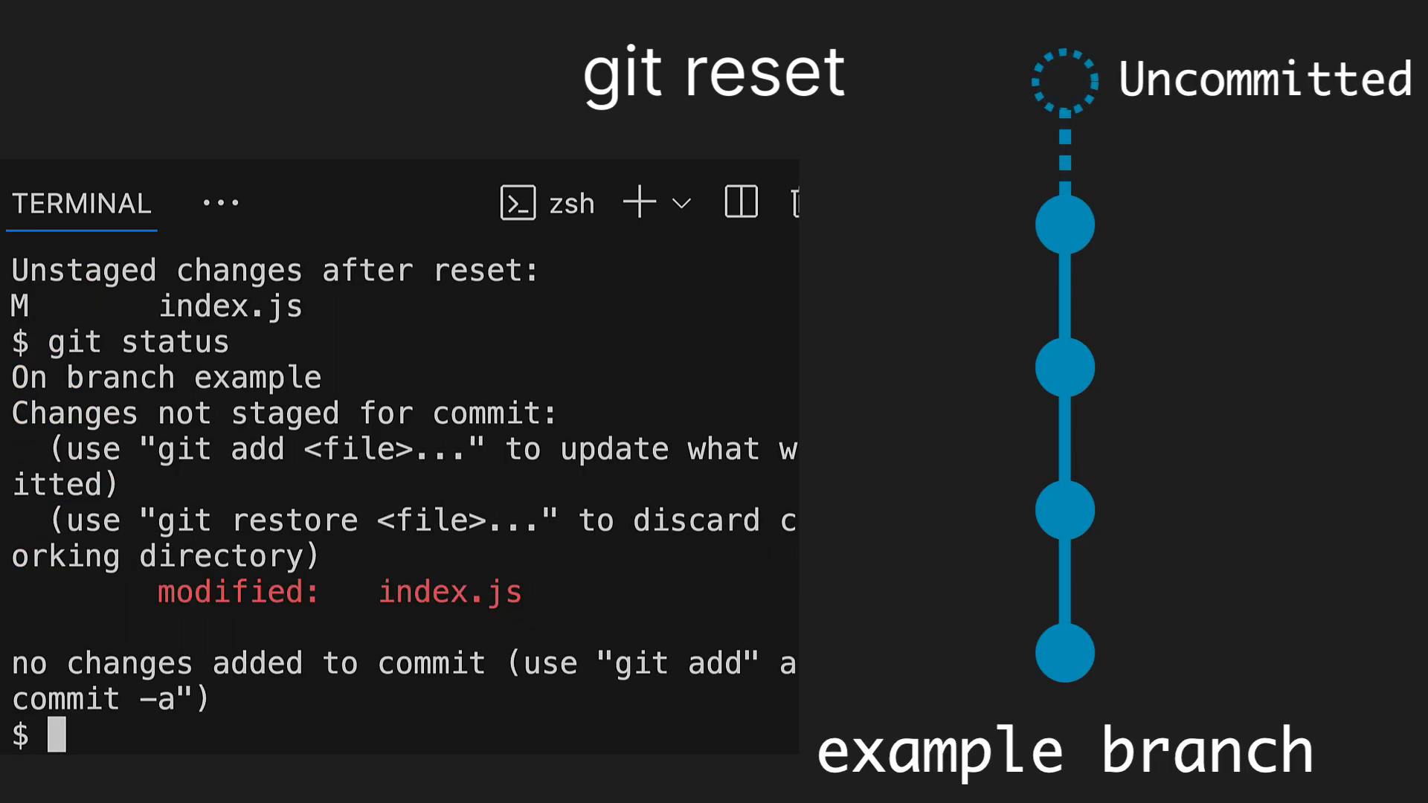
type("git checkout .")
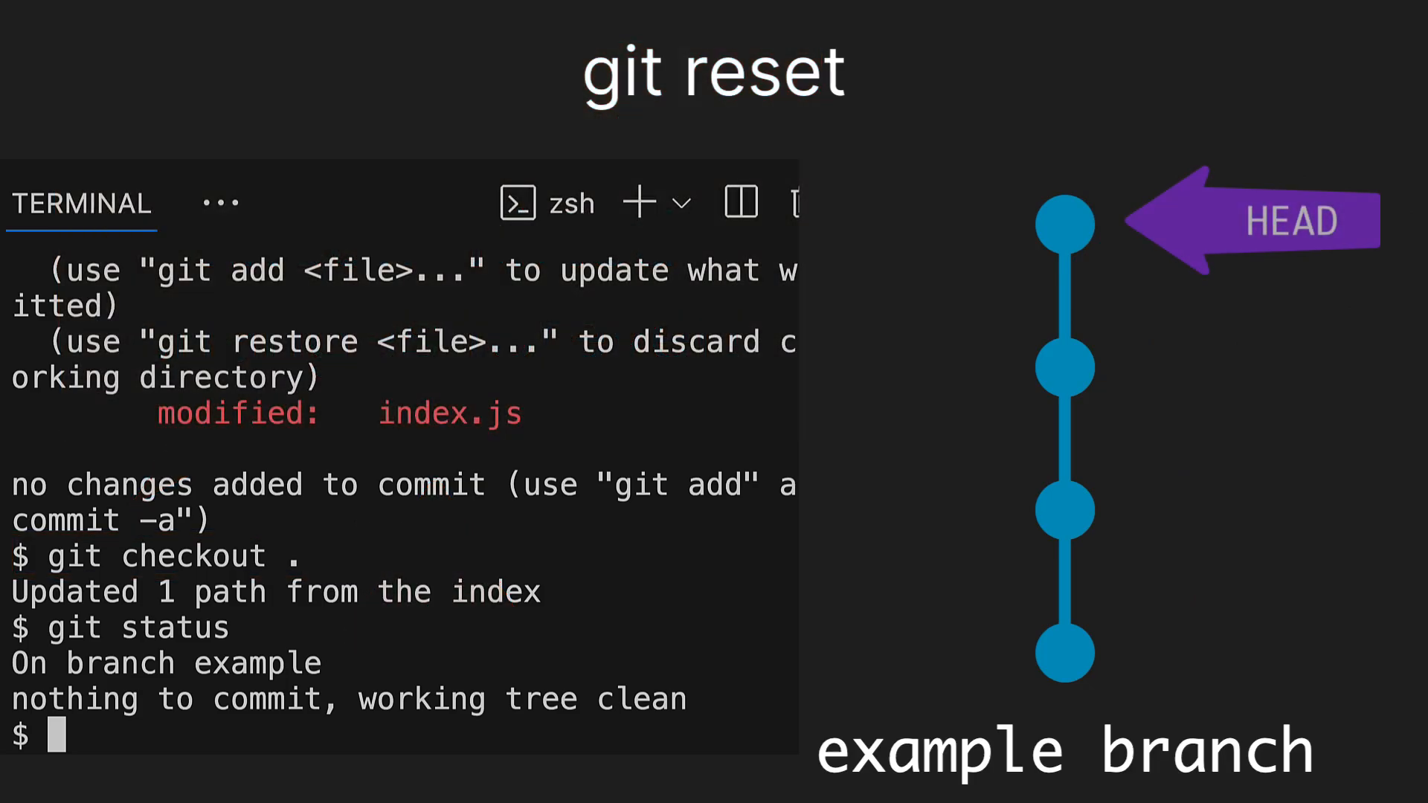
Step: Show git log --oneline confirming Example commit is now HEAD
type("git log --oneline")
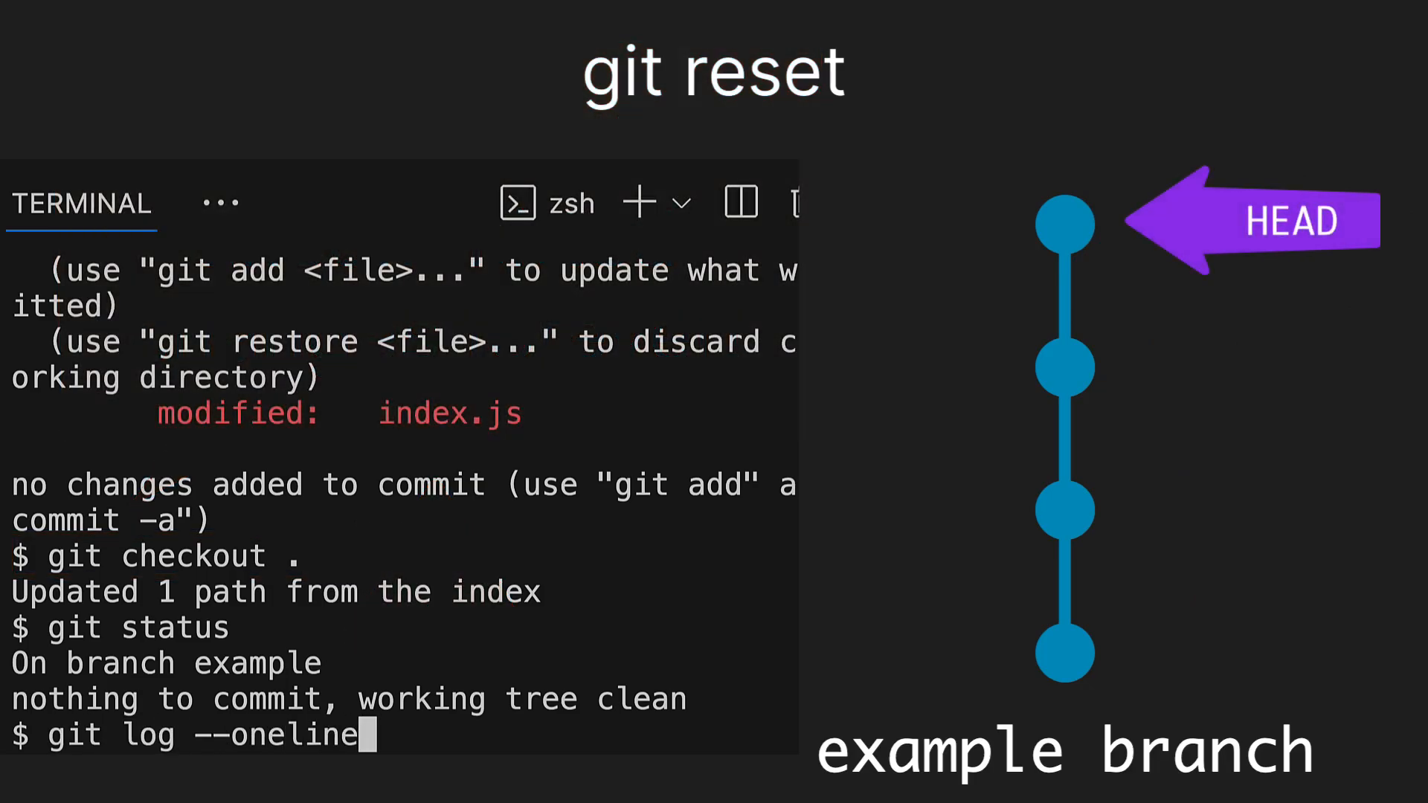
key("Return")
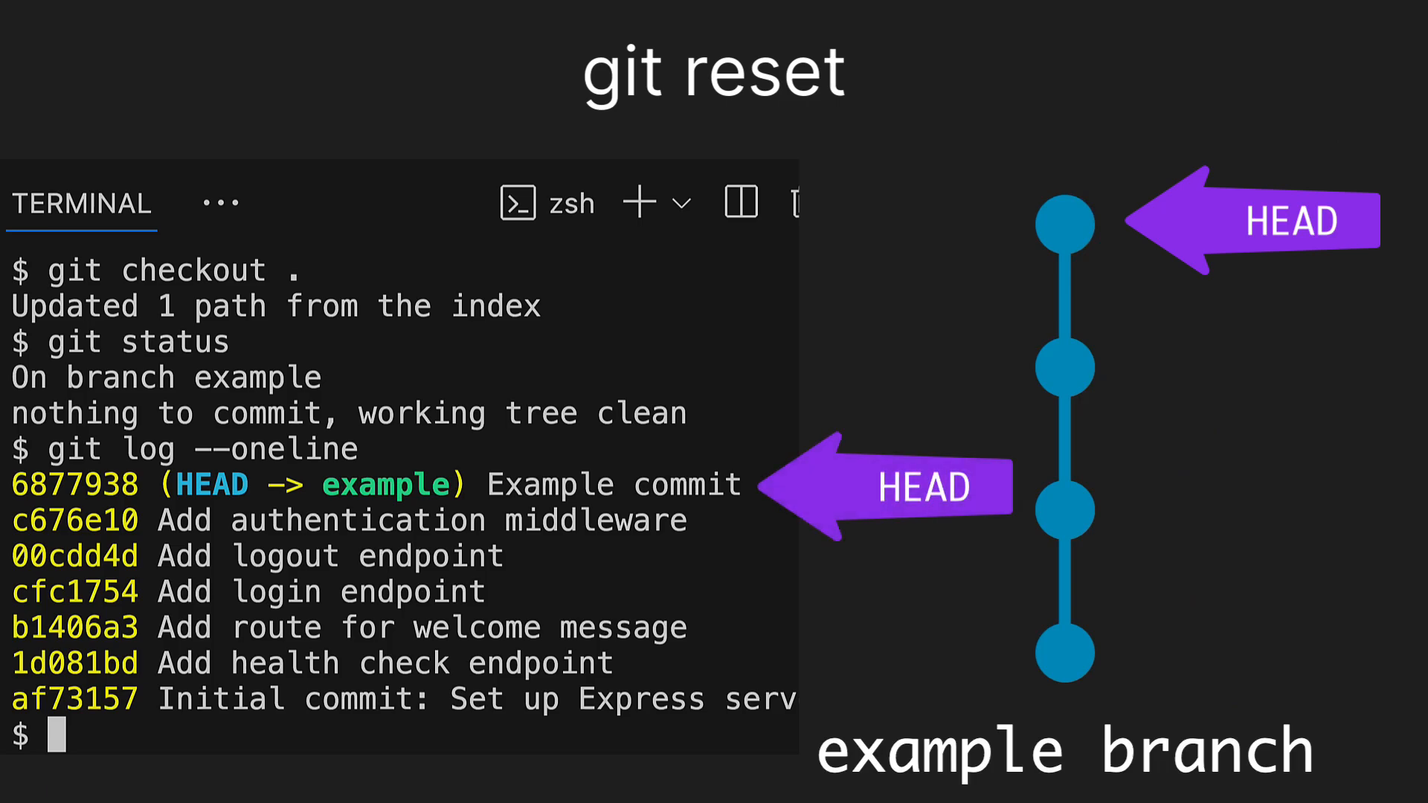
Step: Enter git reset HEAD~3 to move the example branch back three commits
type("git reset H")
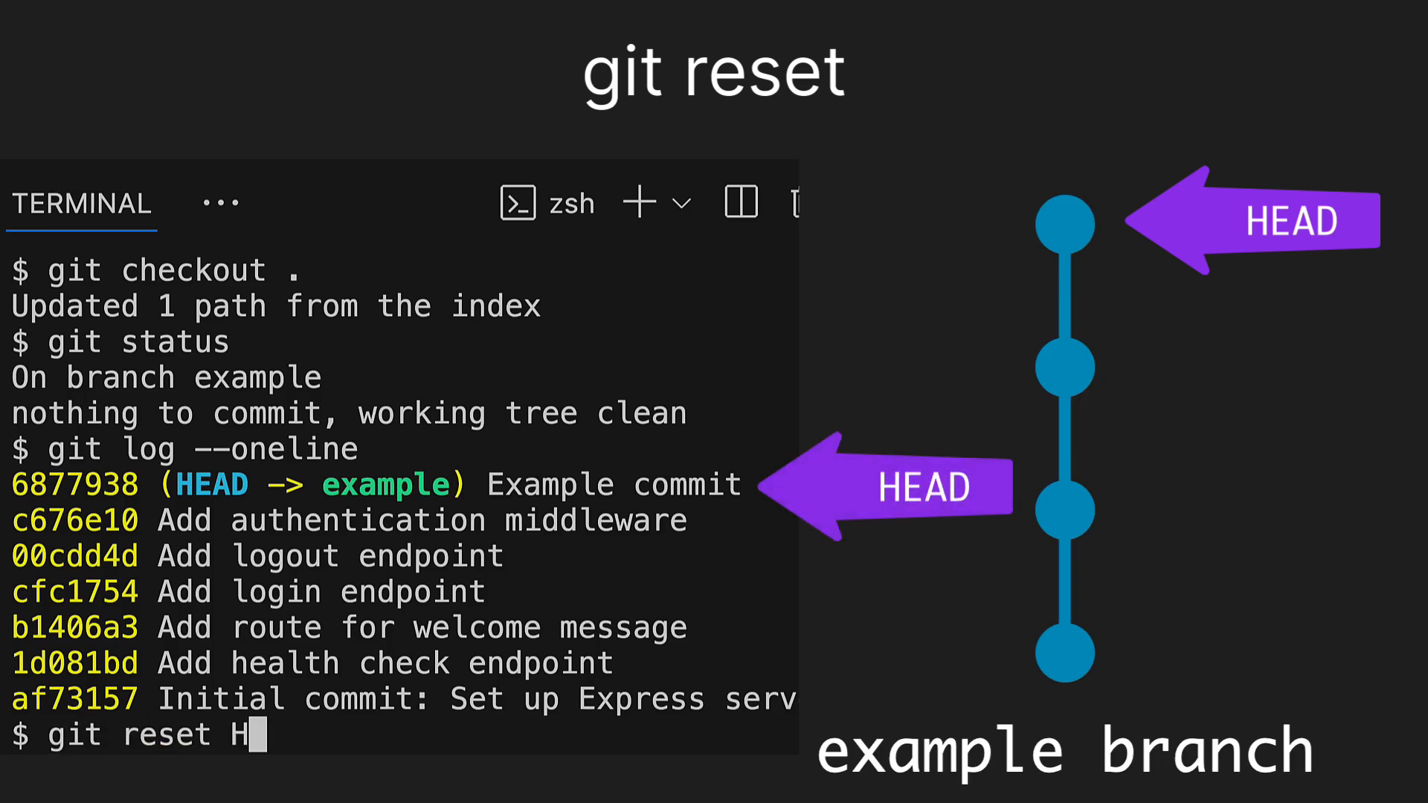
type("EAD~3")
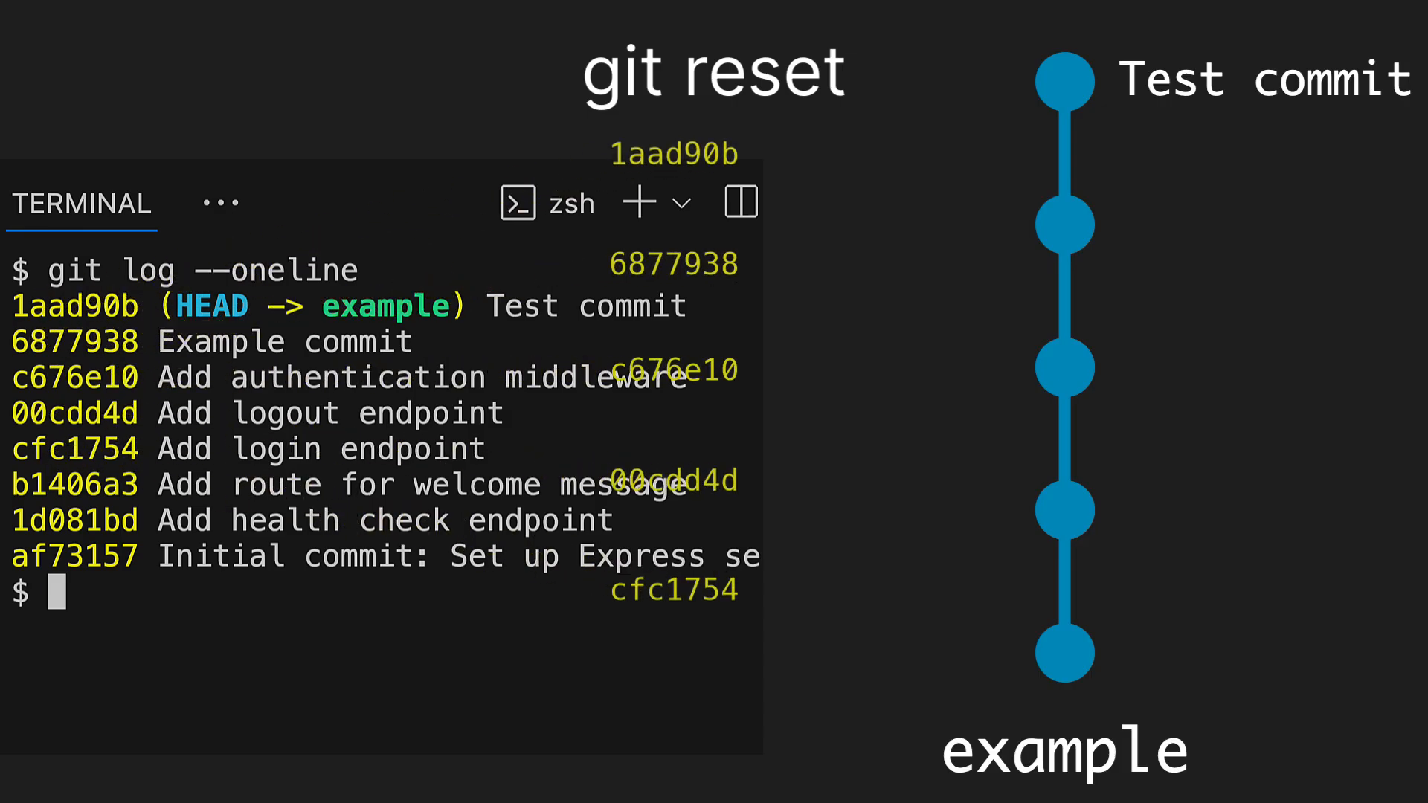
Step: Run git reset 00cdd4d to move the branch back to that commit
type("git reset")
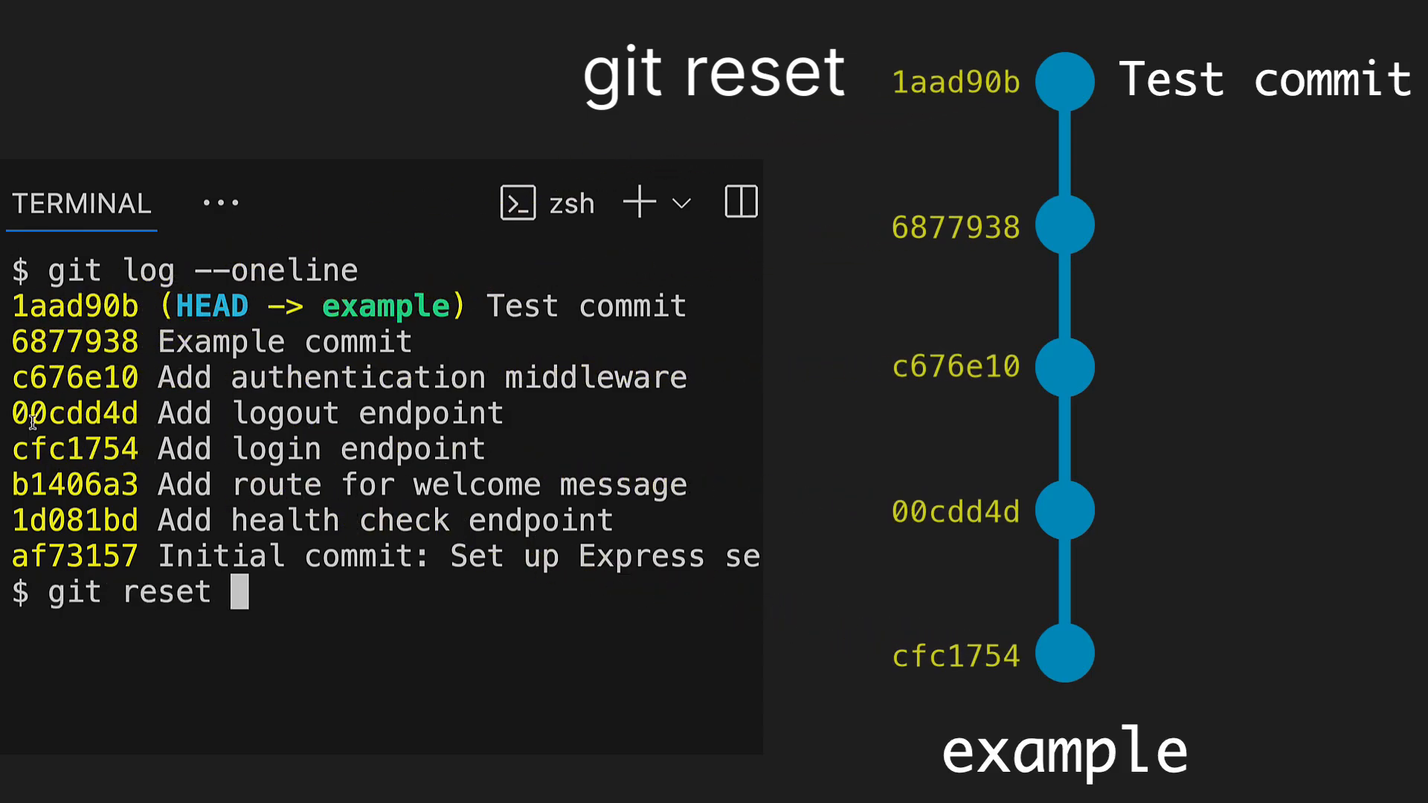
type("00cdd4d")
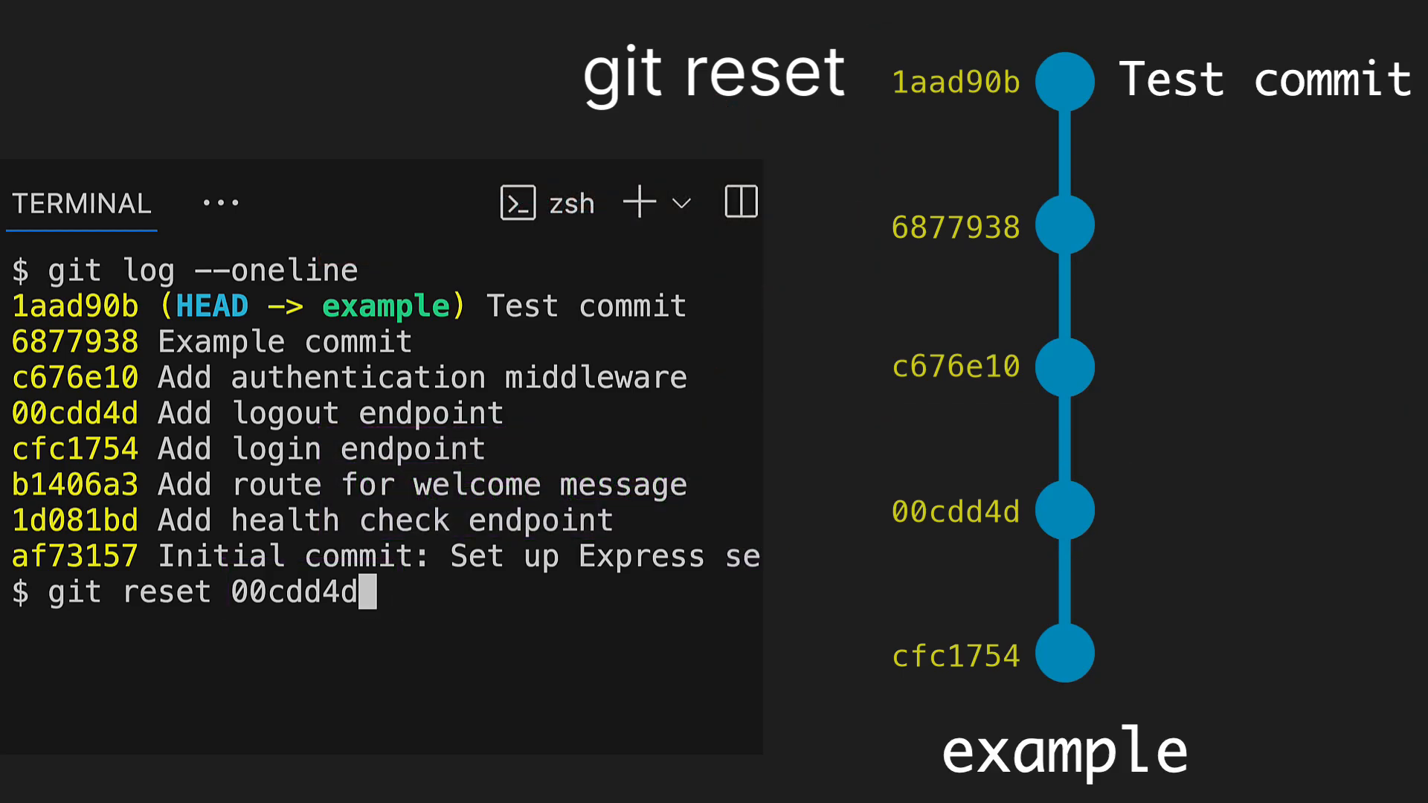
key("Return")
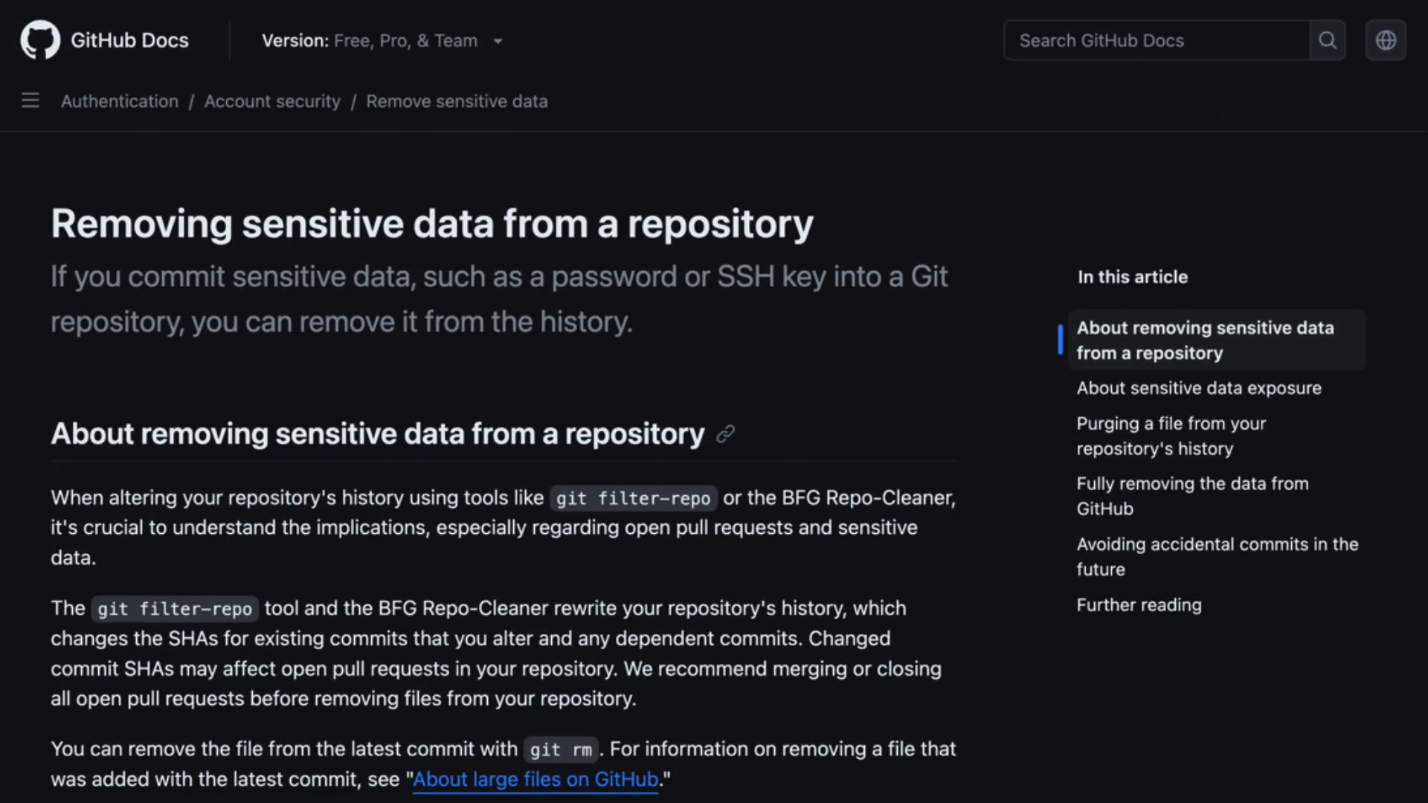
Step: Scroll the sensitive-data removal article down to 'Fully removing the data from GitHub'
scroll("down", 3)
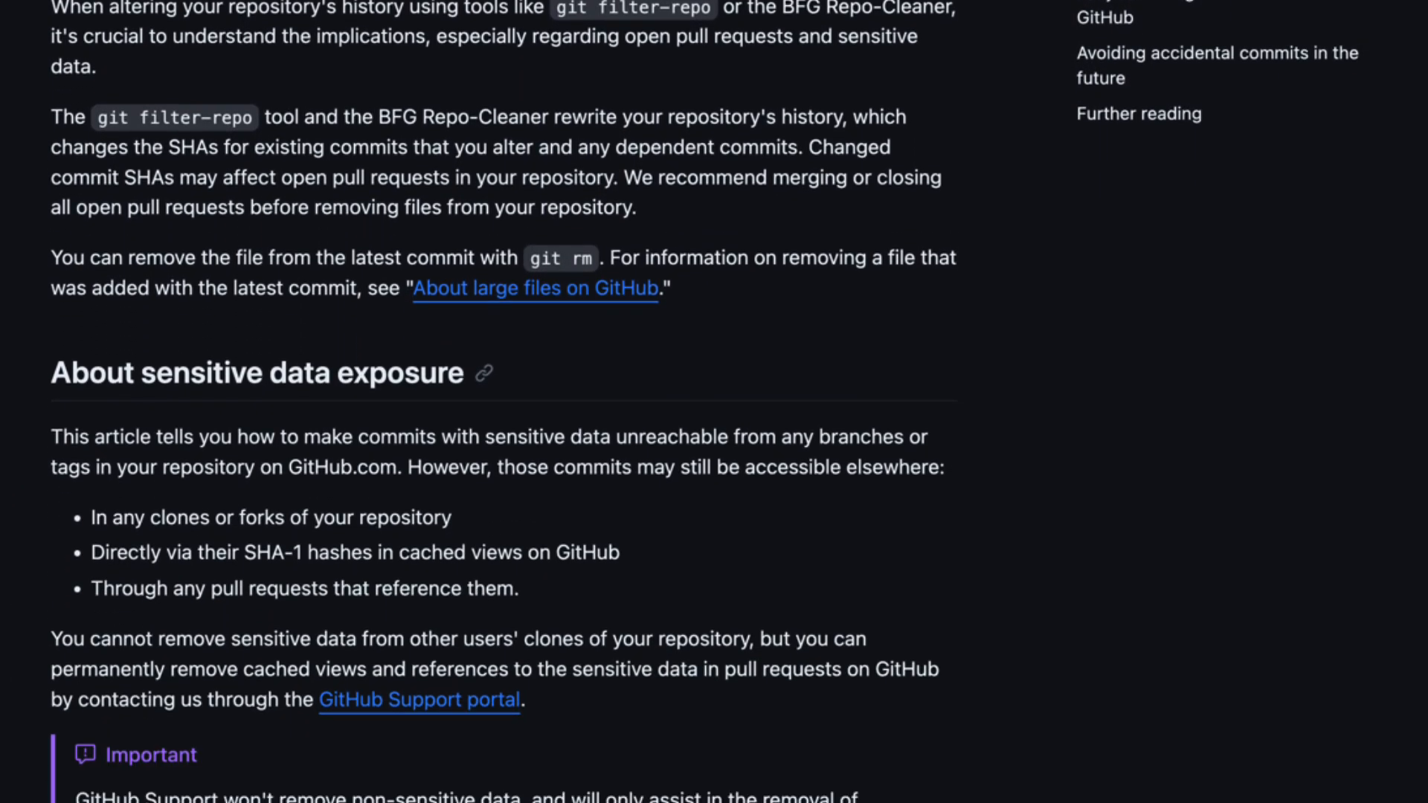
scroll("down", 3)
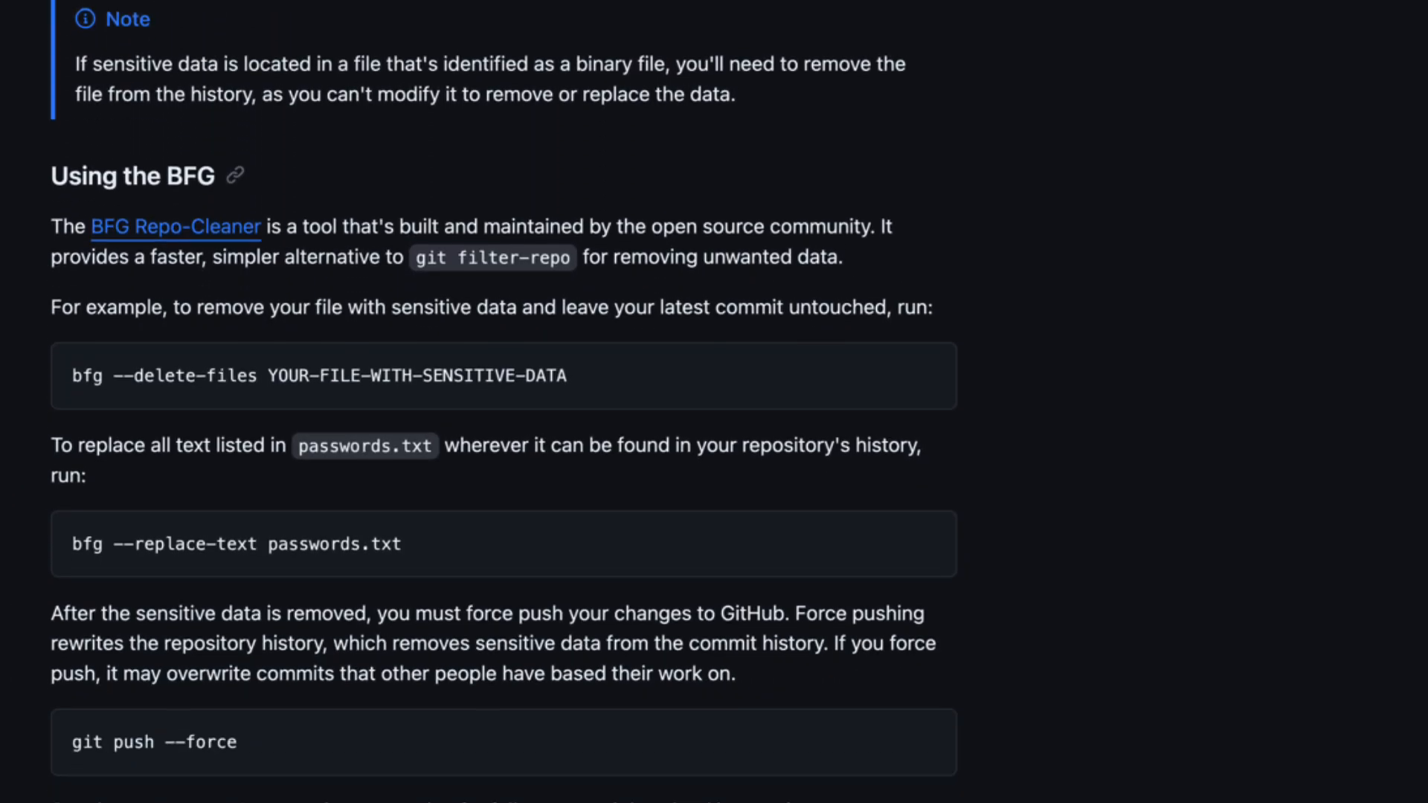
scroll("down", 3)
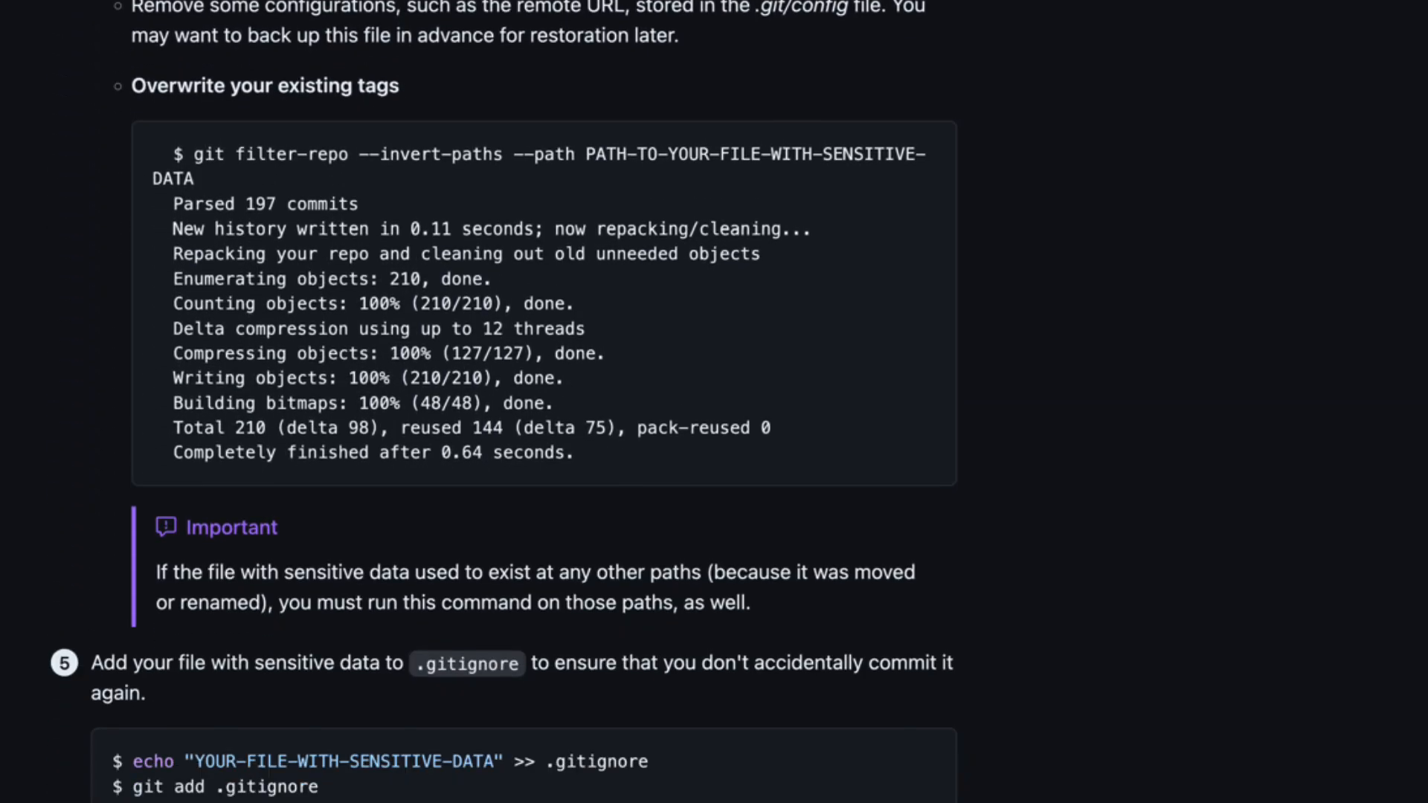
scroll("down", 3)
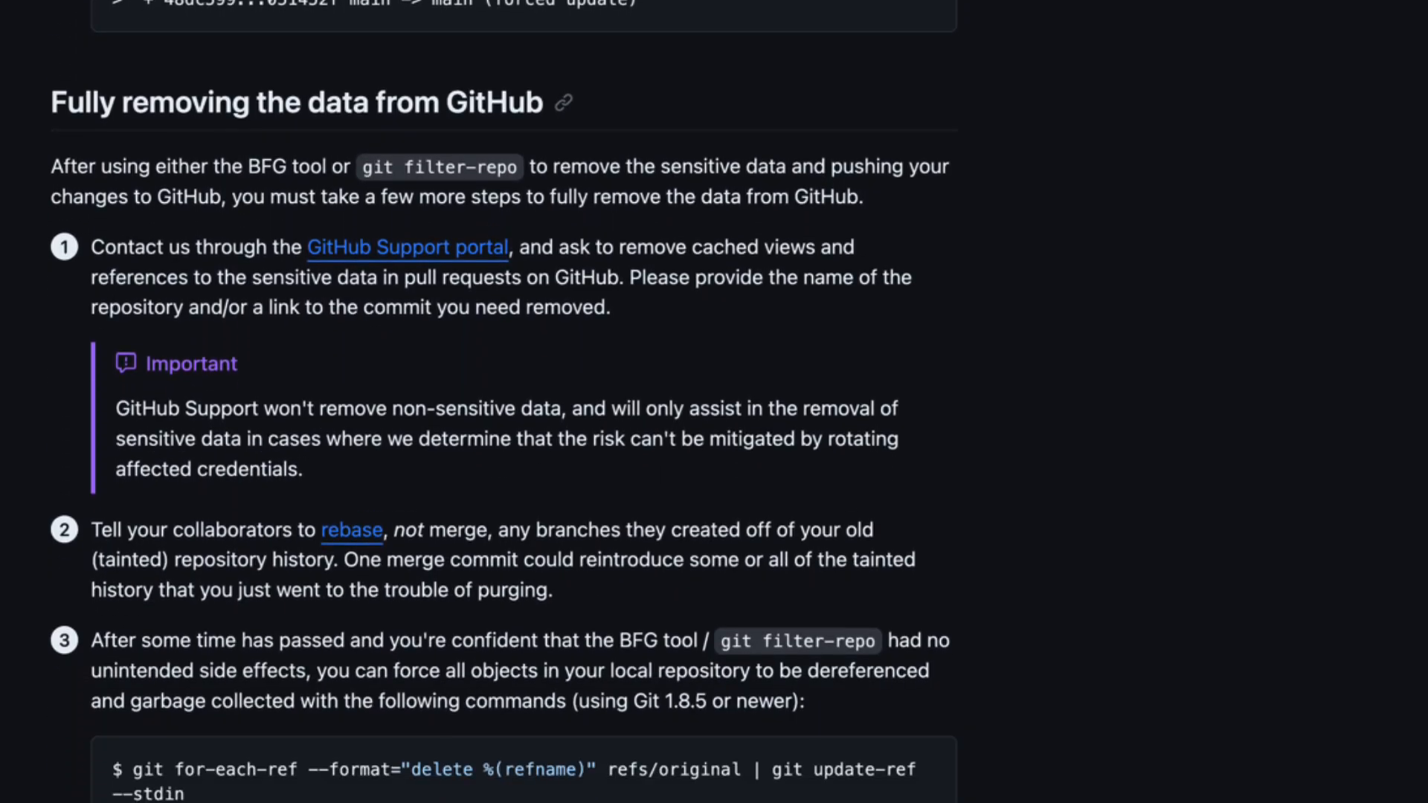
scroll("down", 3)
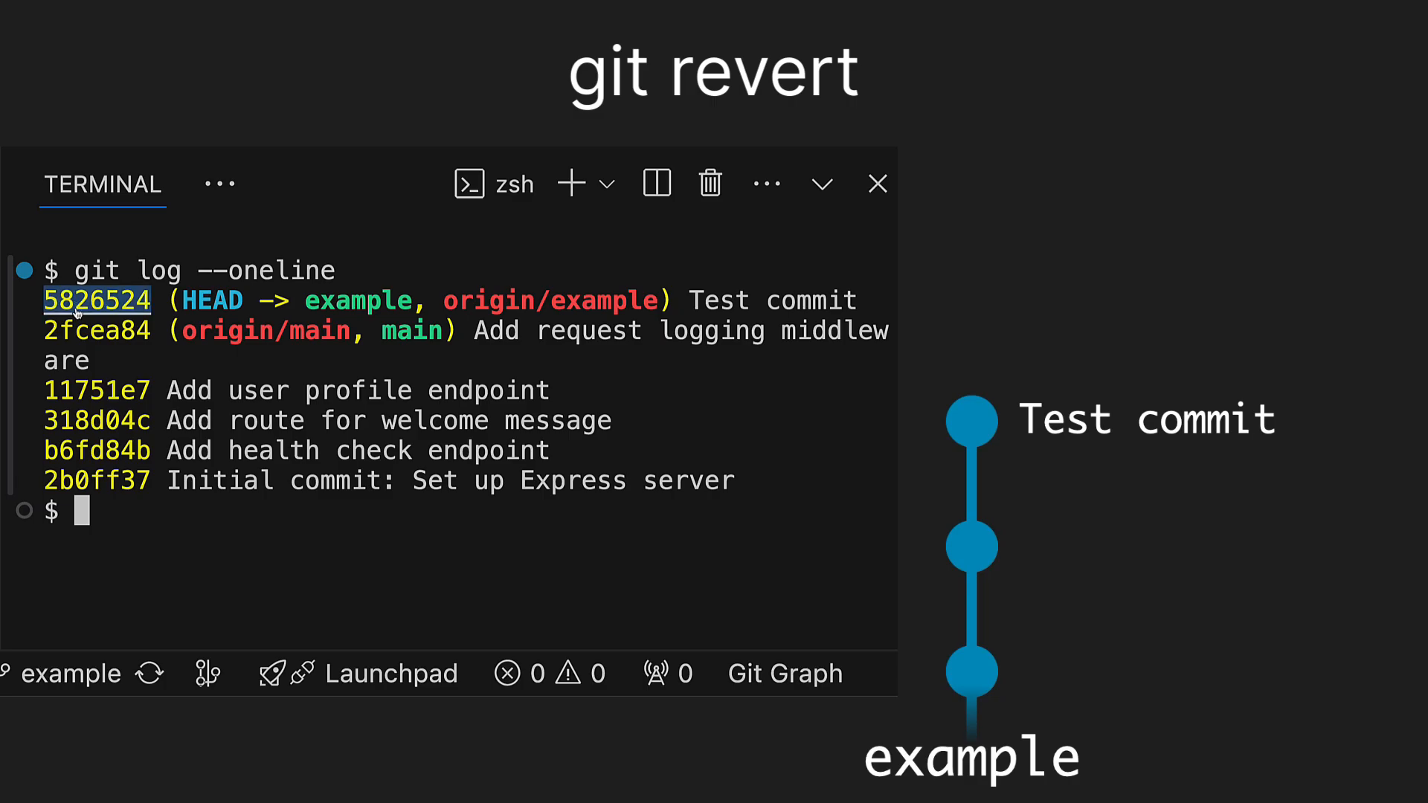
Step: Run git revert on the Test commit and 'Add route for welcome message' commit hashes
type("gi")
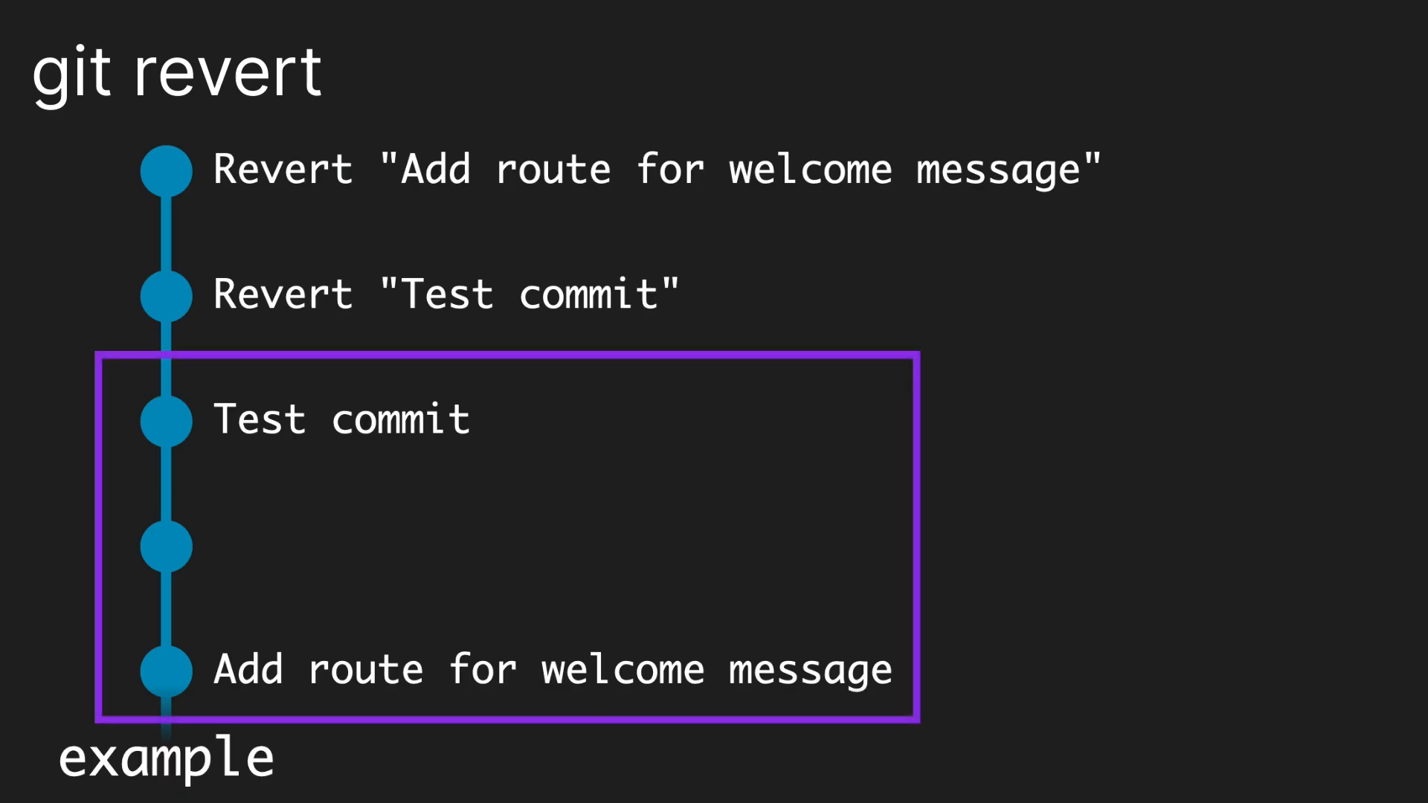
key("Right")
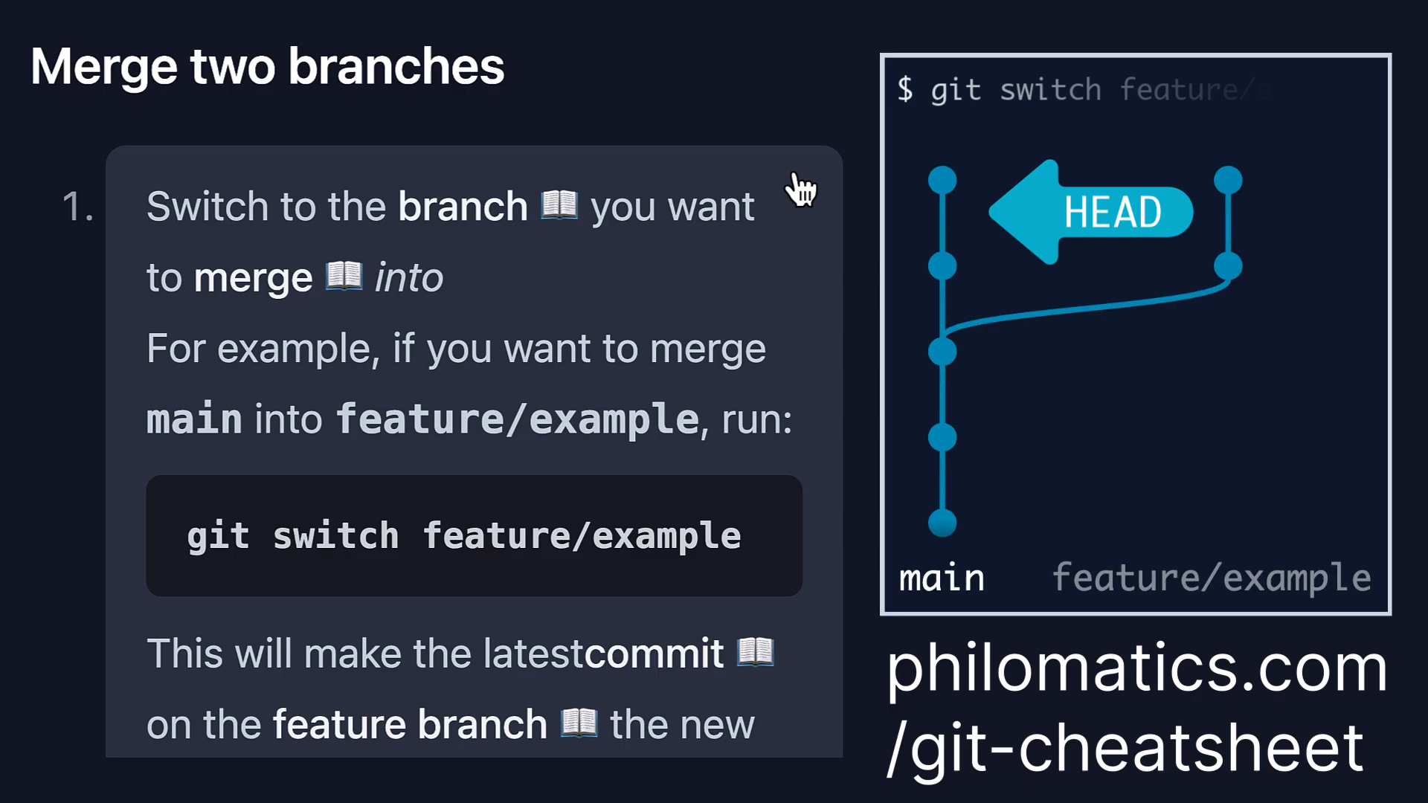
Step: Scroll the 'Merge two branches' section to step 2, git merge main on feature/example
scroll("down", 3)
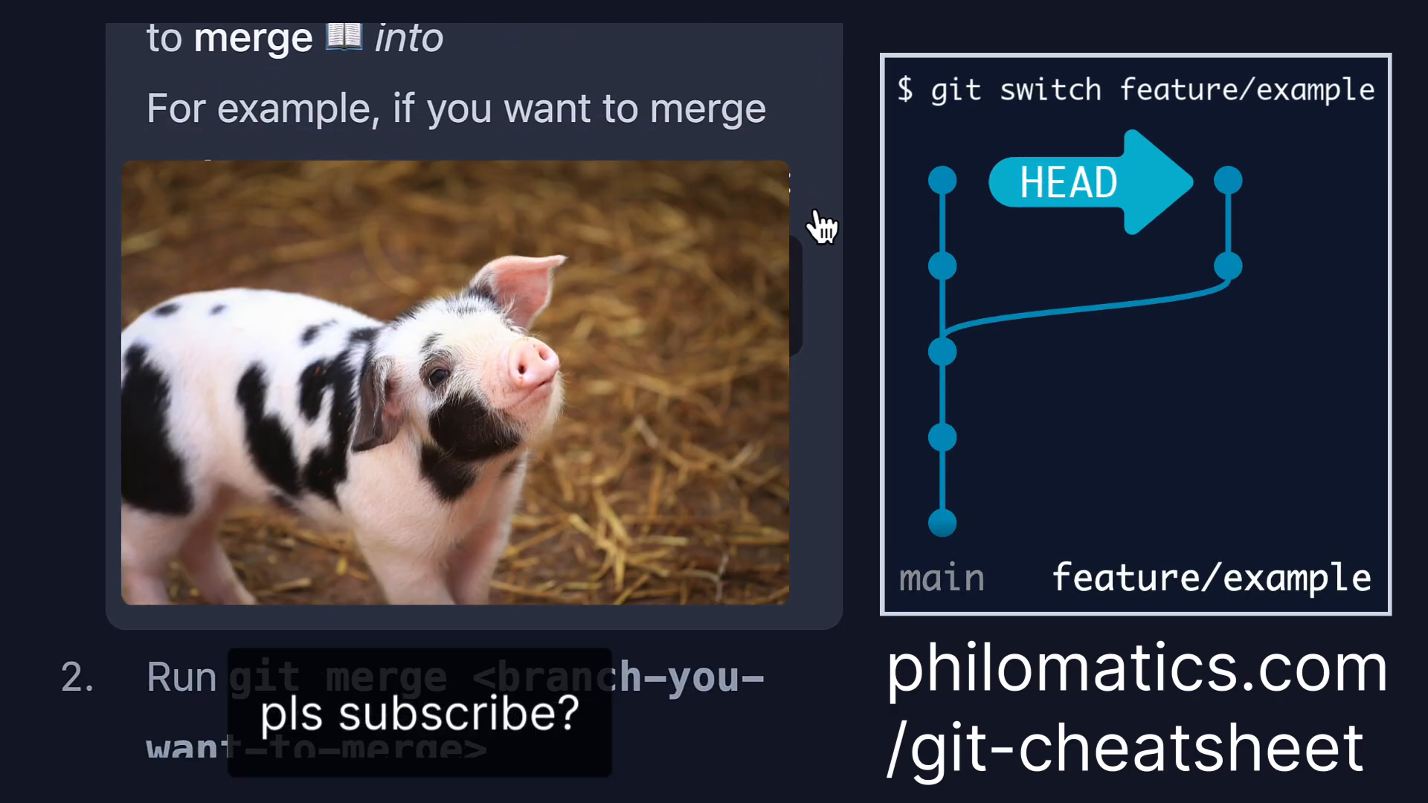
scroll("down", 3)
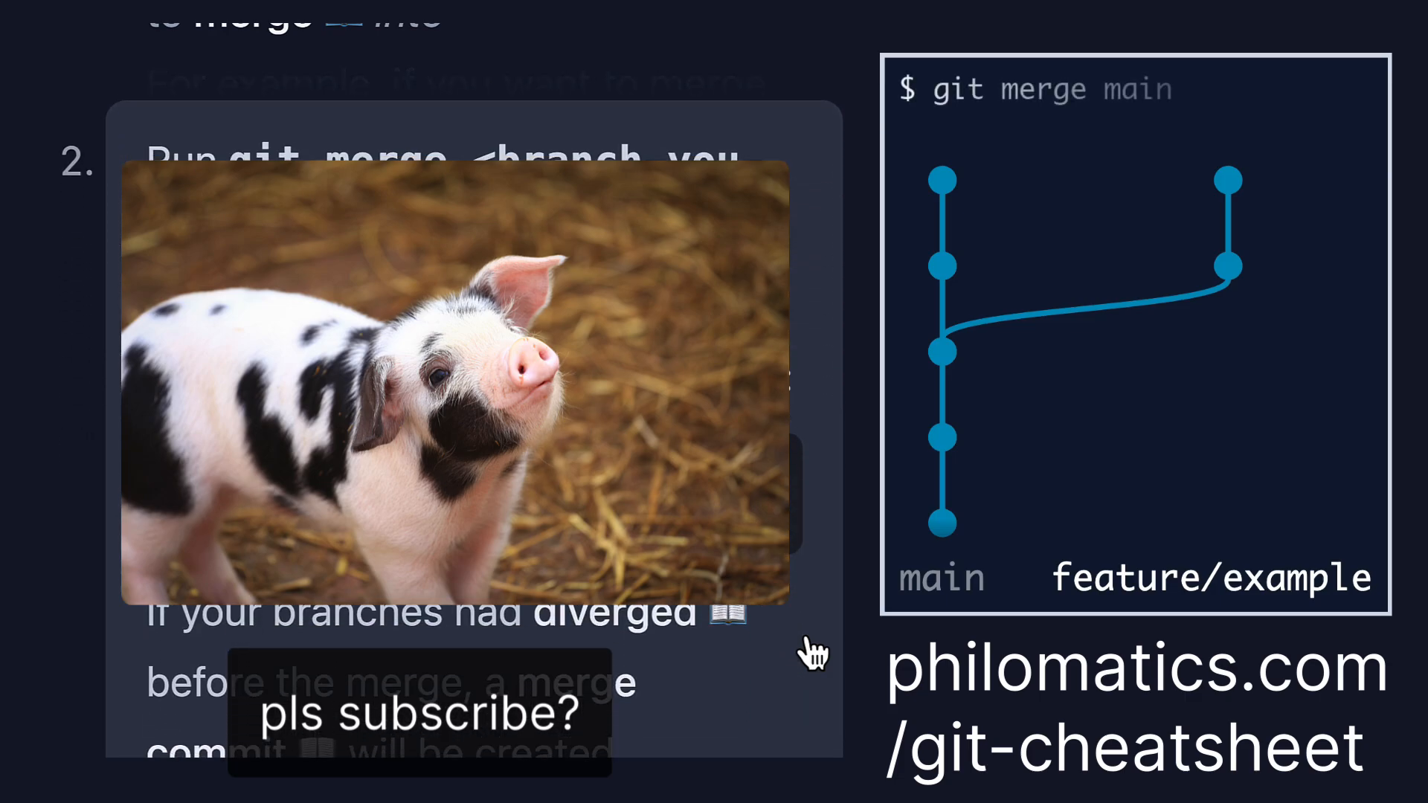